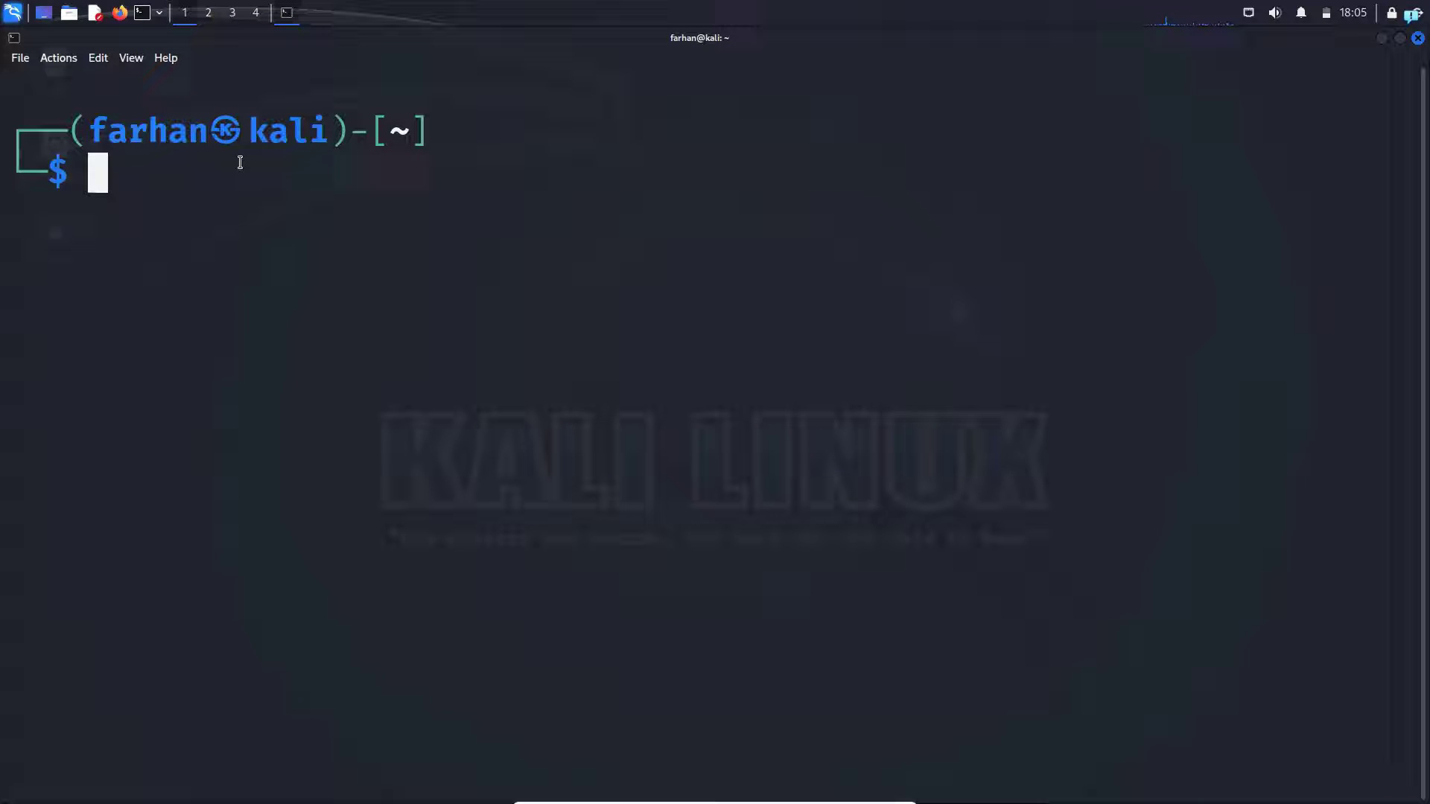
Run docker -v, find Docker missing, then run sudo apt update to refresh package lists
{"action": "type", "text": "docker -v"}
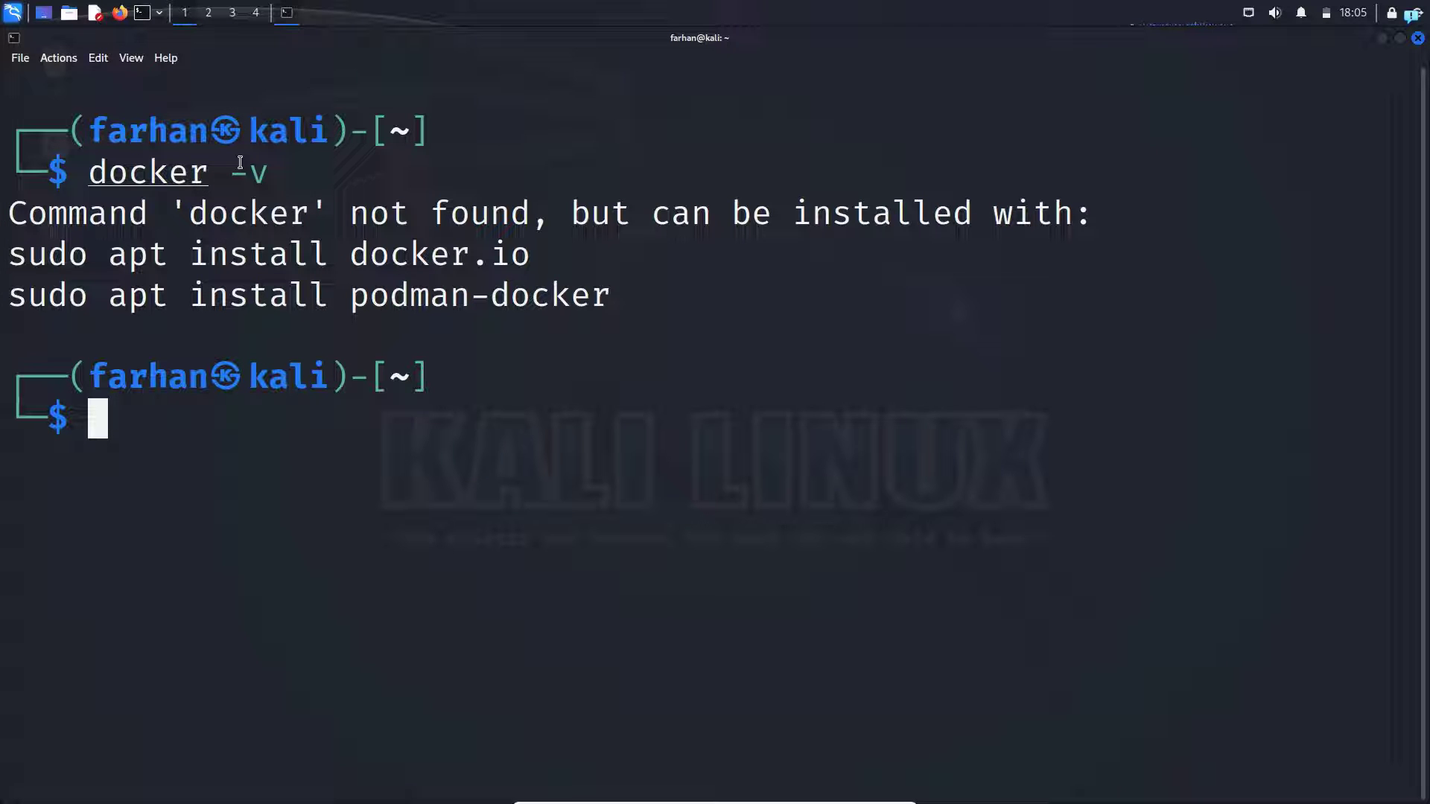
{"action": "type", "text": "sudo apt update"}
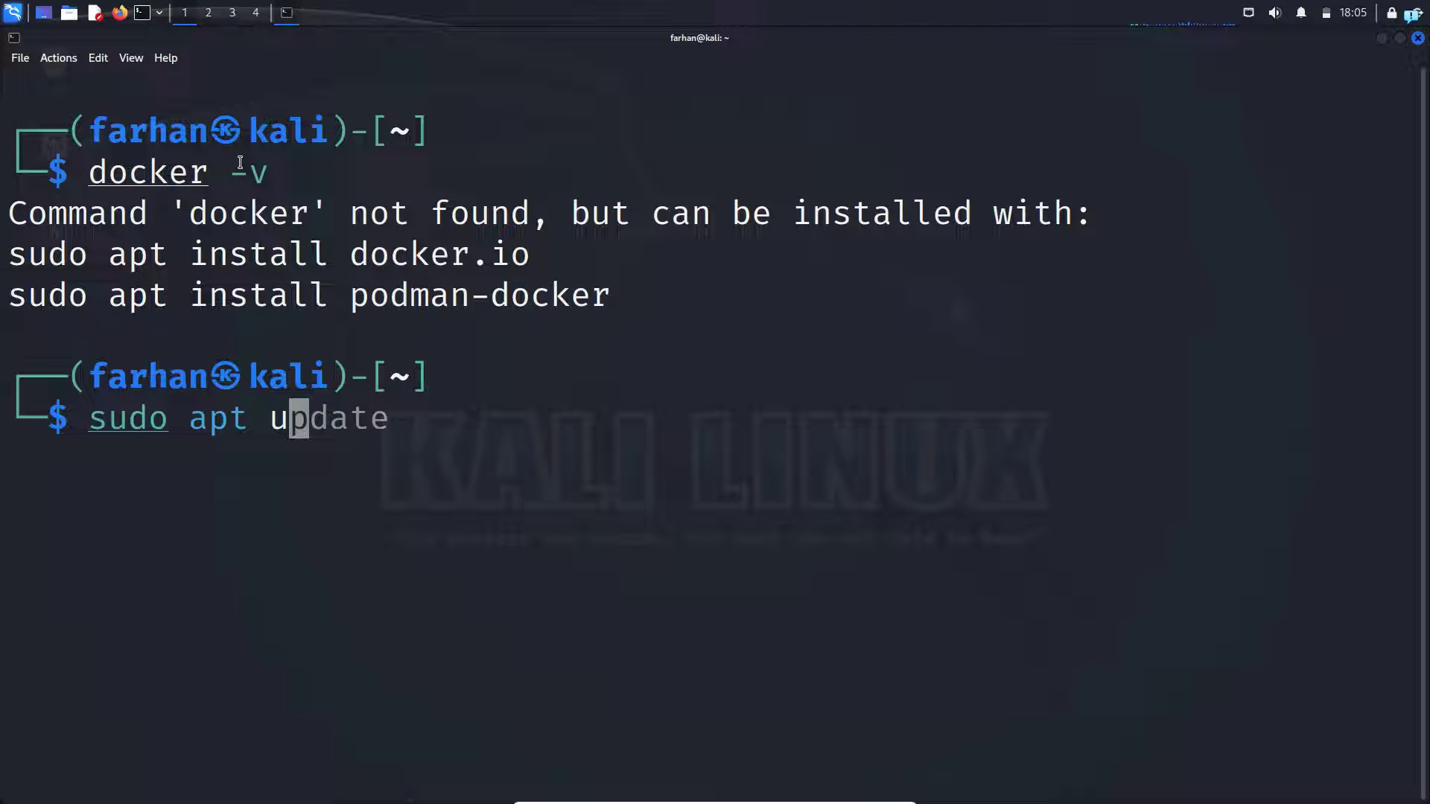
{"action": "key", "text": "Return"}
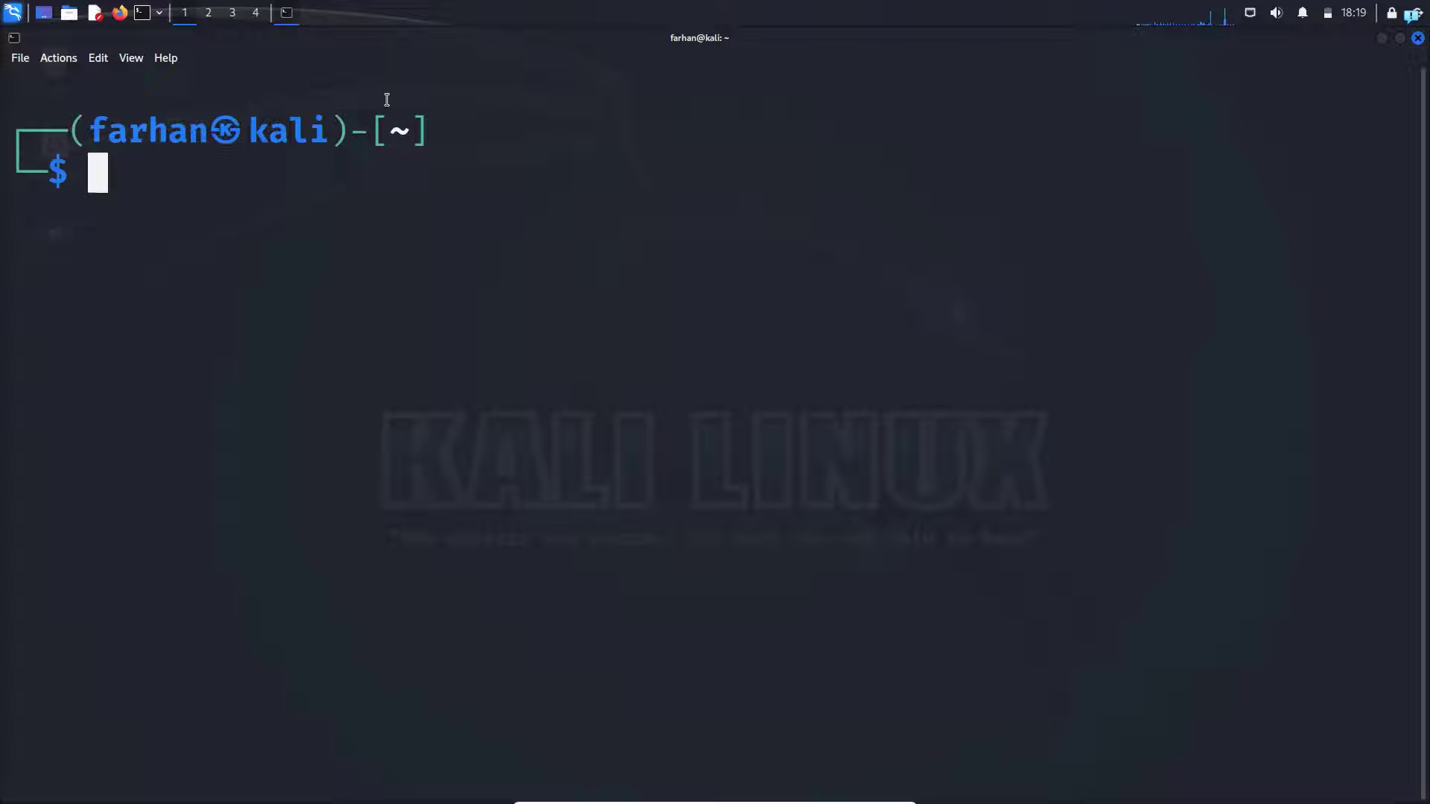
Run sudo apt install docker.io to install the Docker package
{"action": "type", "text": "sudo apt insta"}
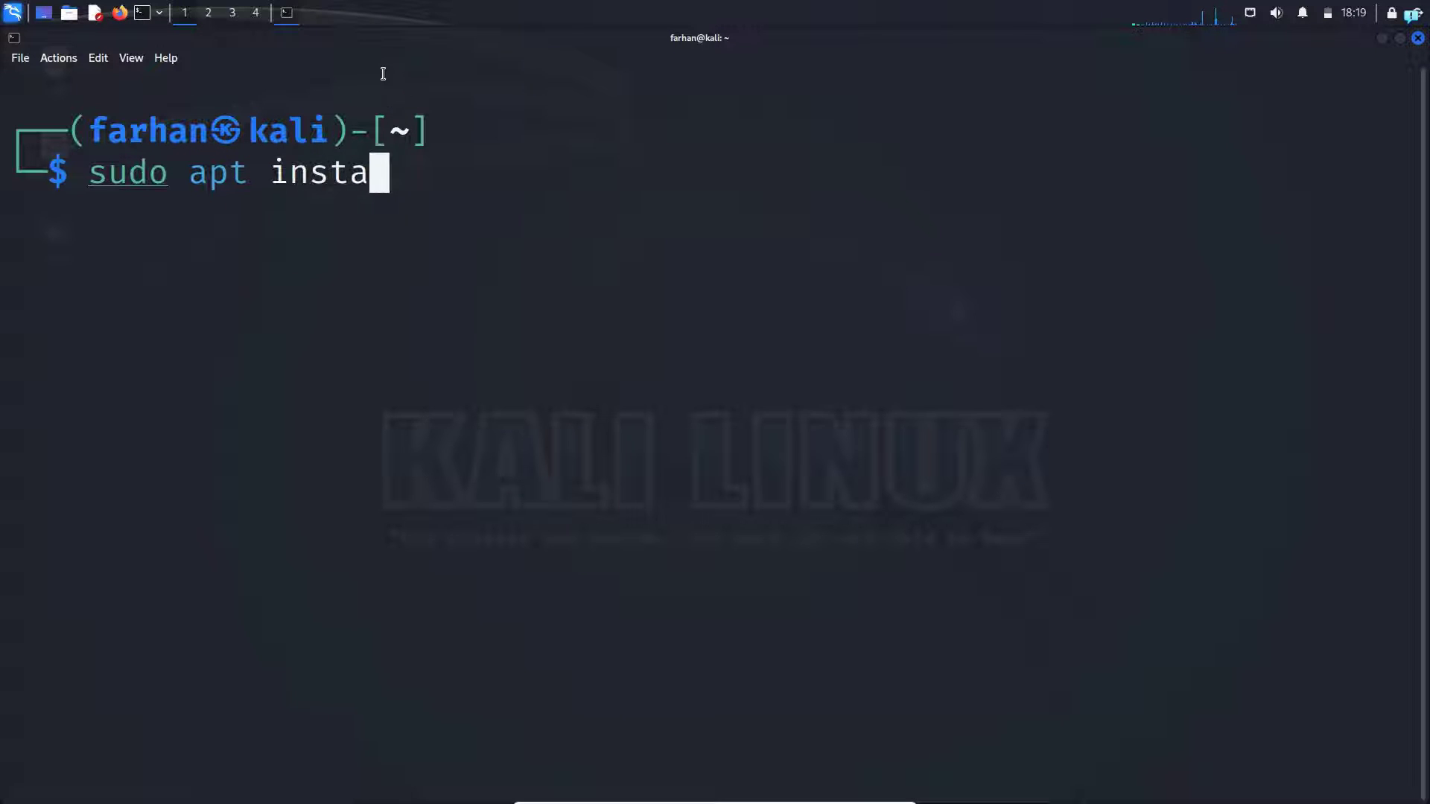
{"action": "type", "text": "ll docker.io"}
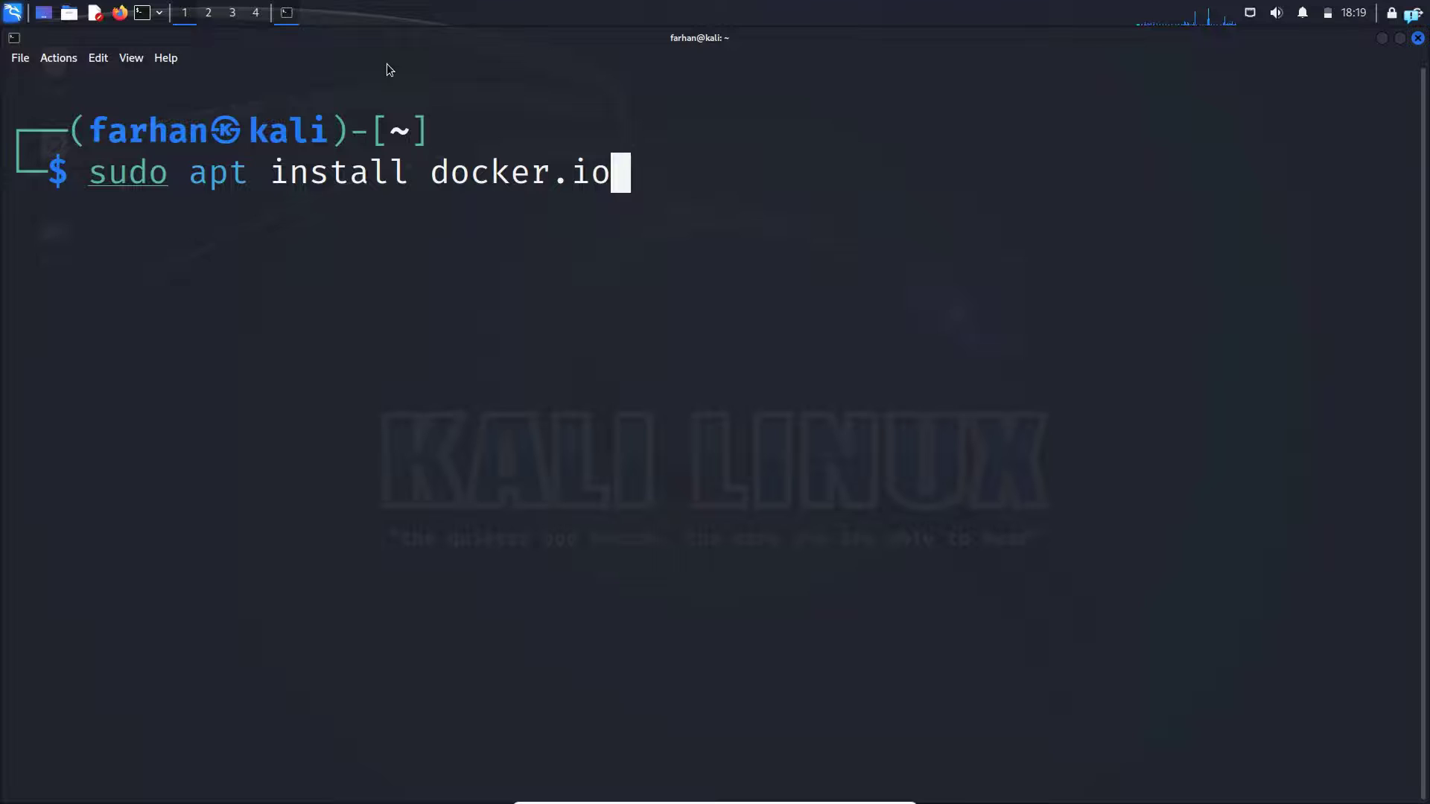
{"action": "key", "text": "Return"}
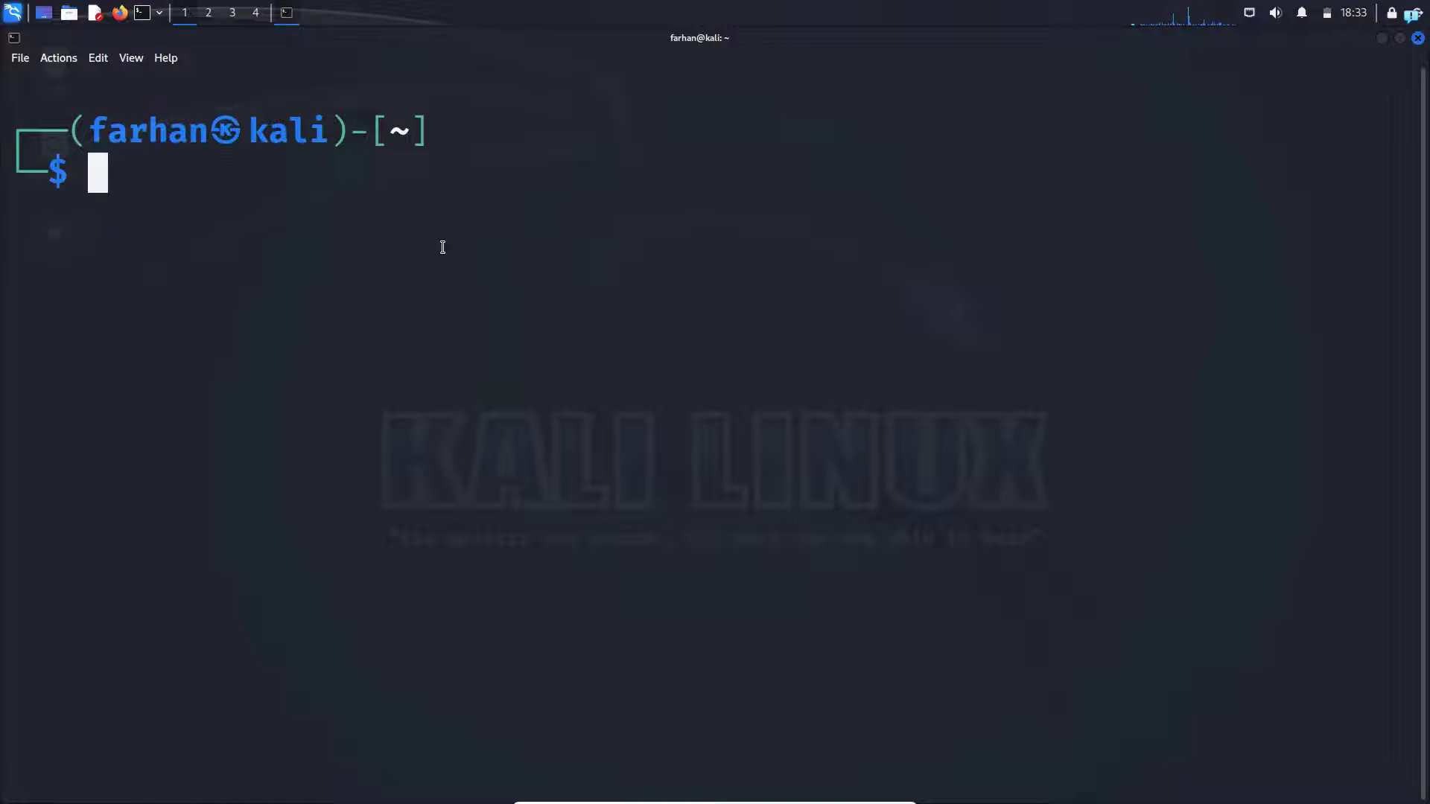
Run sudo systemctl enable docker --now to start Docker now and at boot
{"action": "type", "text": "sudo system"}
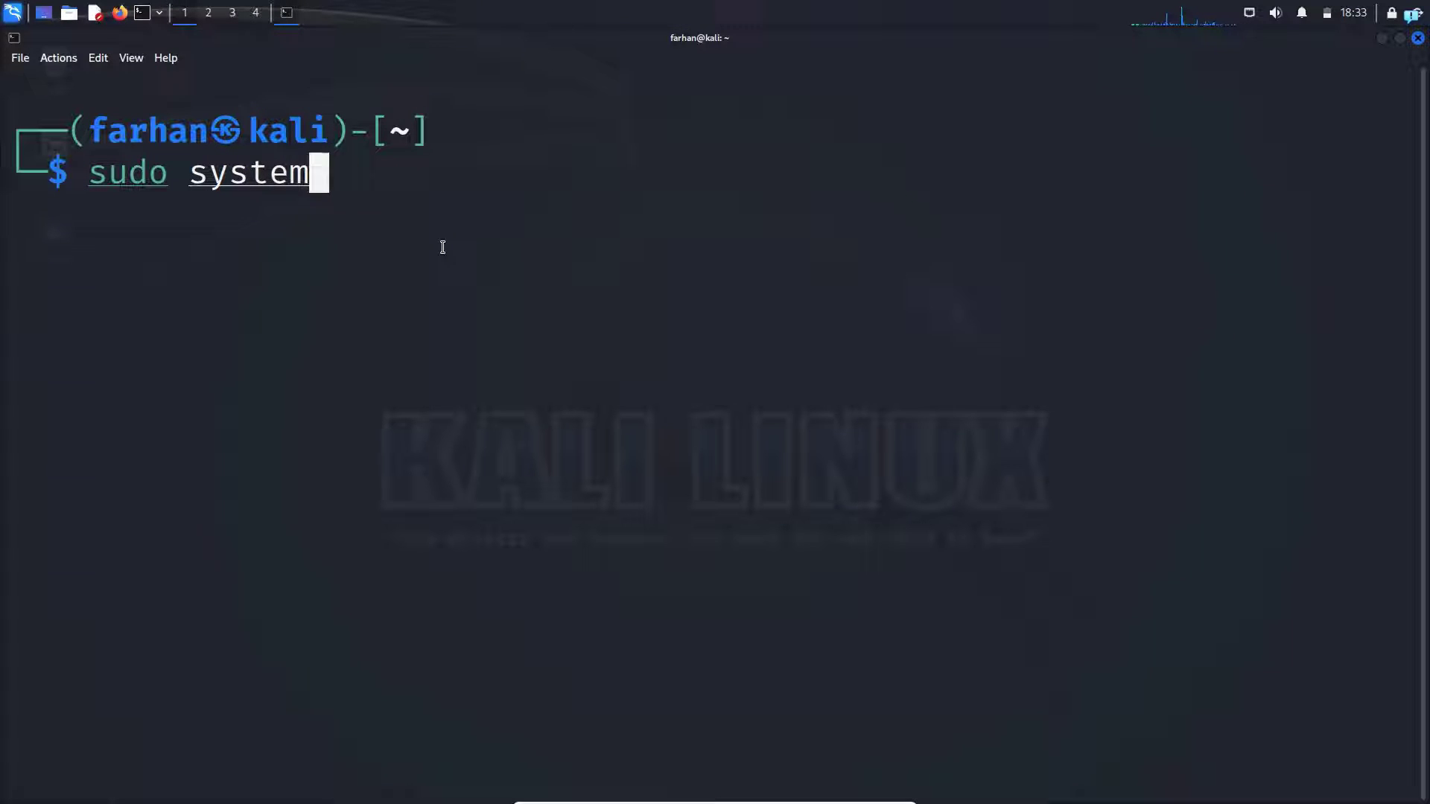
{"action": "type", "text": "ctl"}
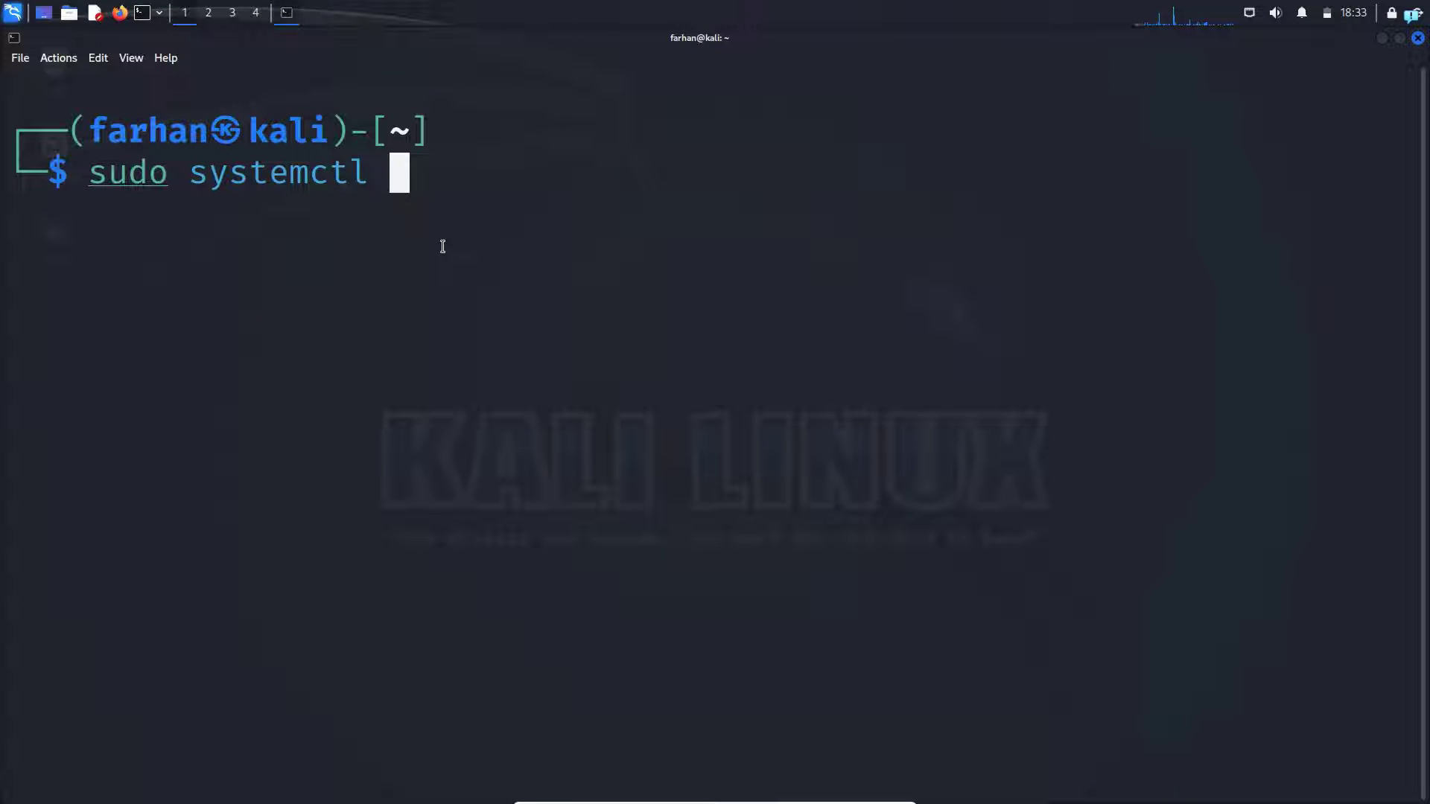
{"action": "type", "text": "enable docker --now"}
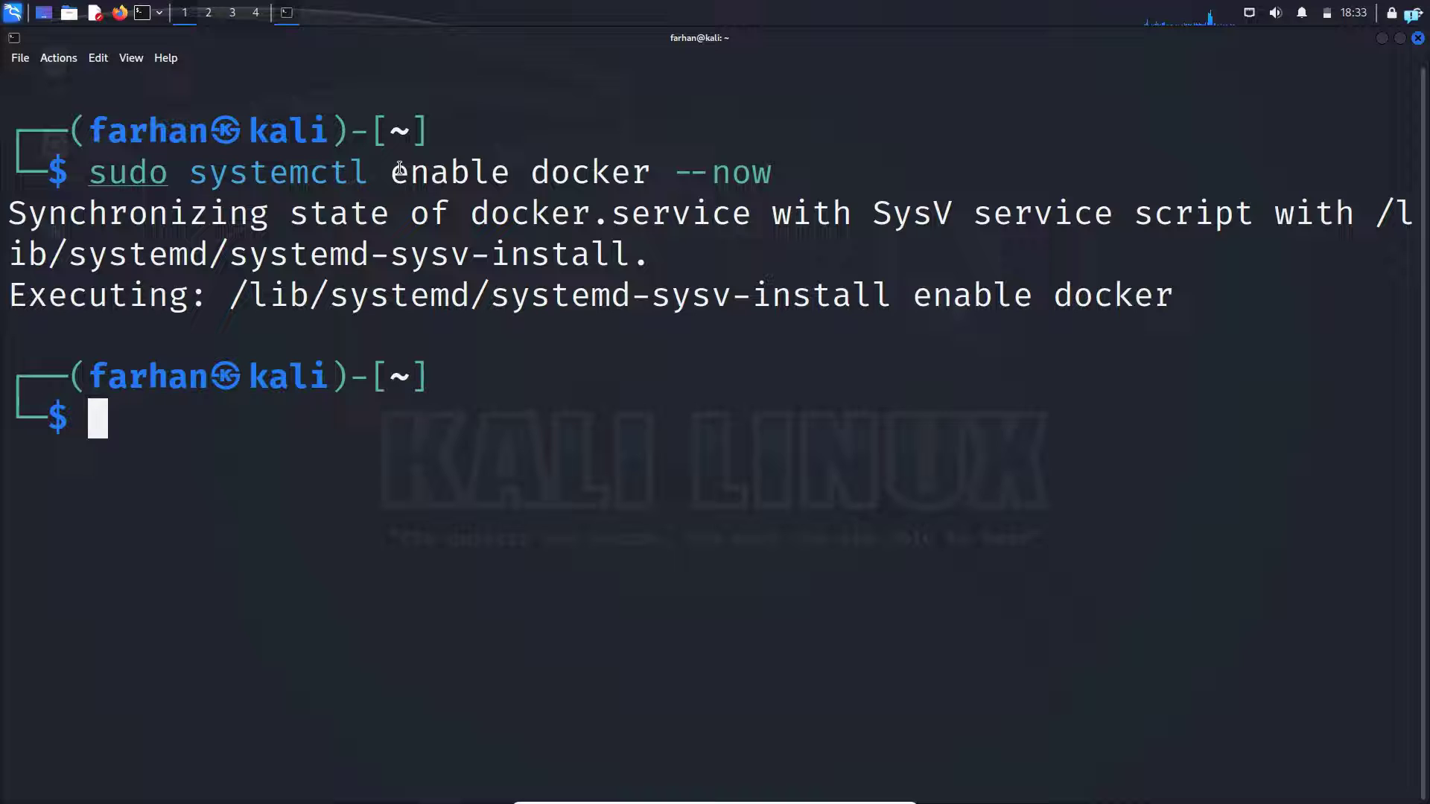
{"action": "double_click", "coordinate": [447, 172]}
{"action": "type", "text": "sudo systemctl stat"}
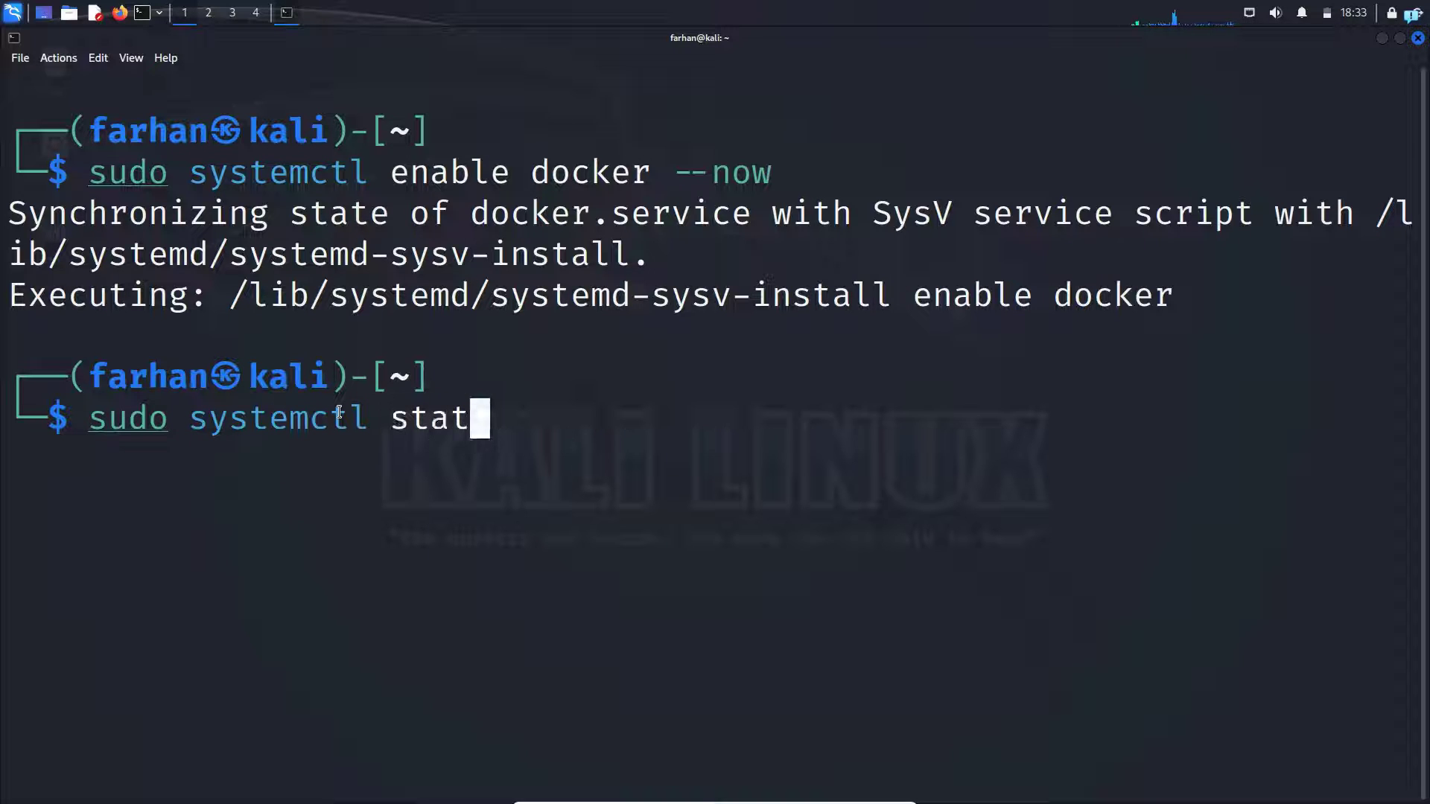
Run sudo systemctl status docker, confirm it shows active (running), and quit the pager
{"action": "type", "text": "us docker"}
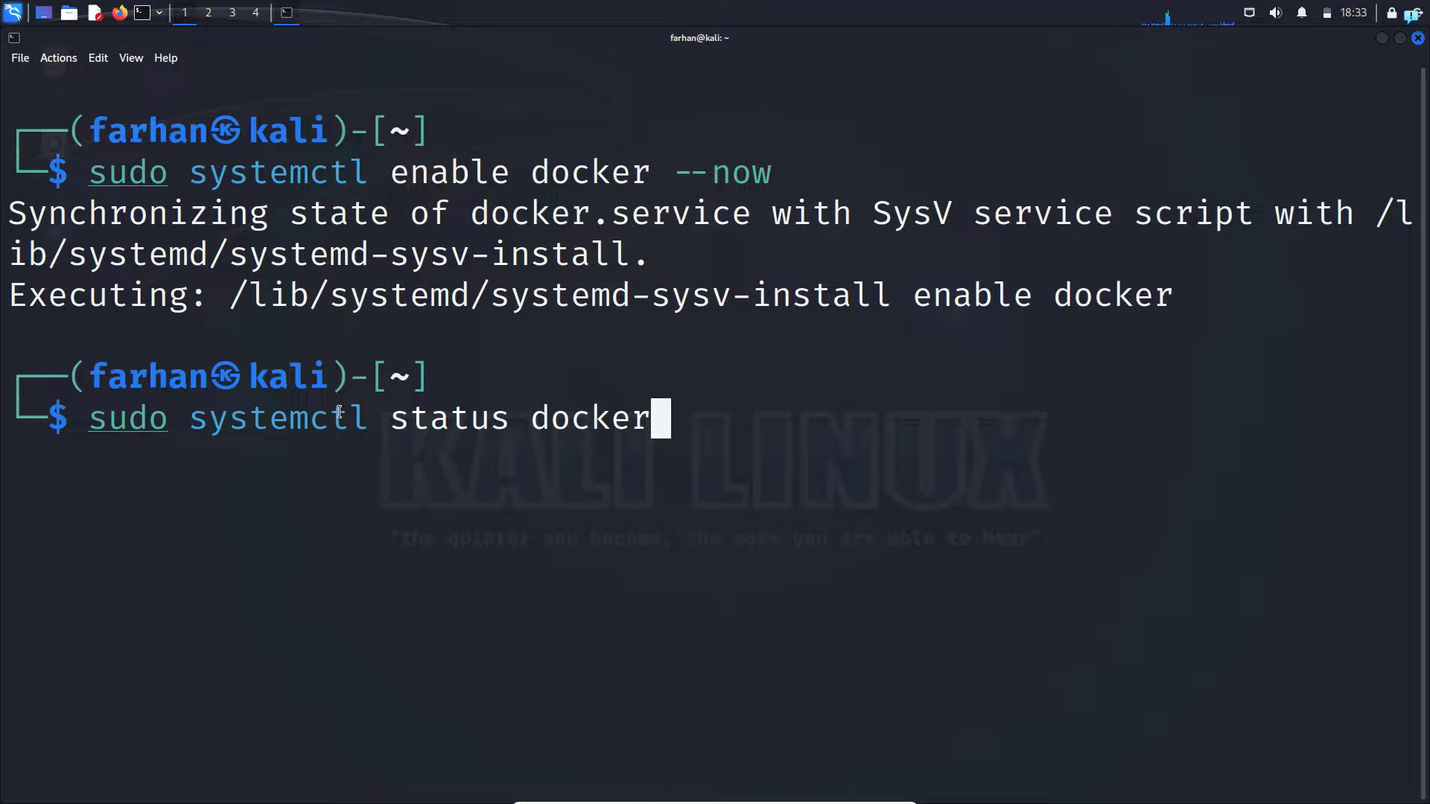
{"action": "key", "text": "Return"}
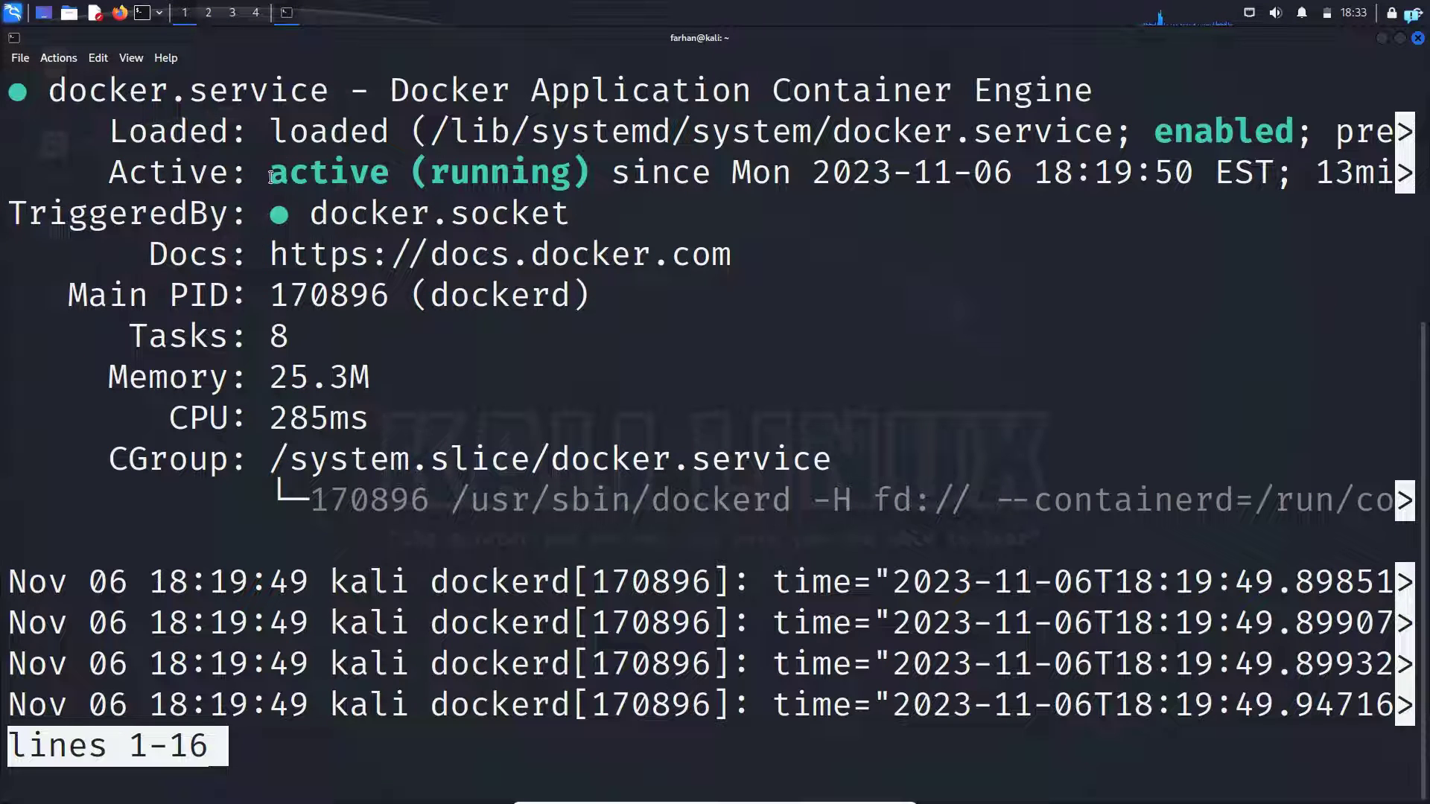
{"action": "double_click", "coordinate": [501, 173]}
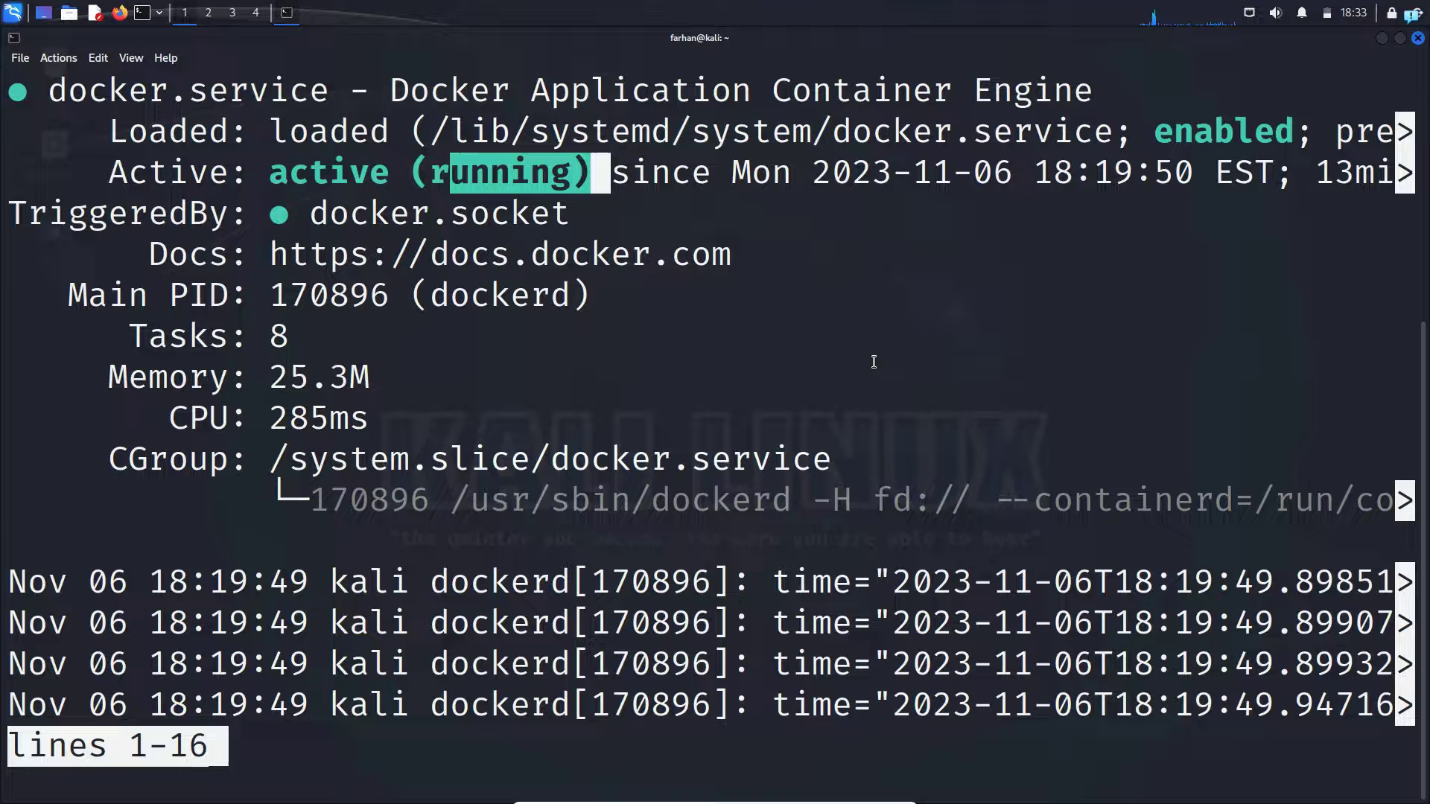
{"action": "key", "text": "q"}
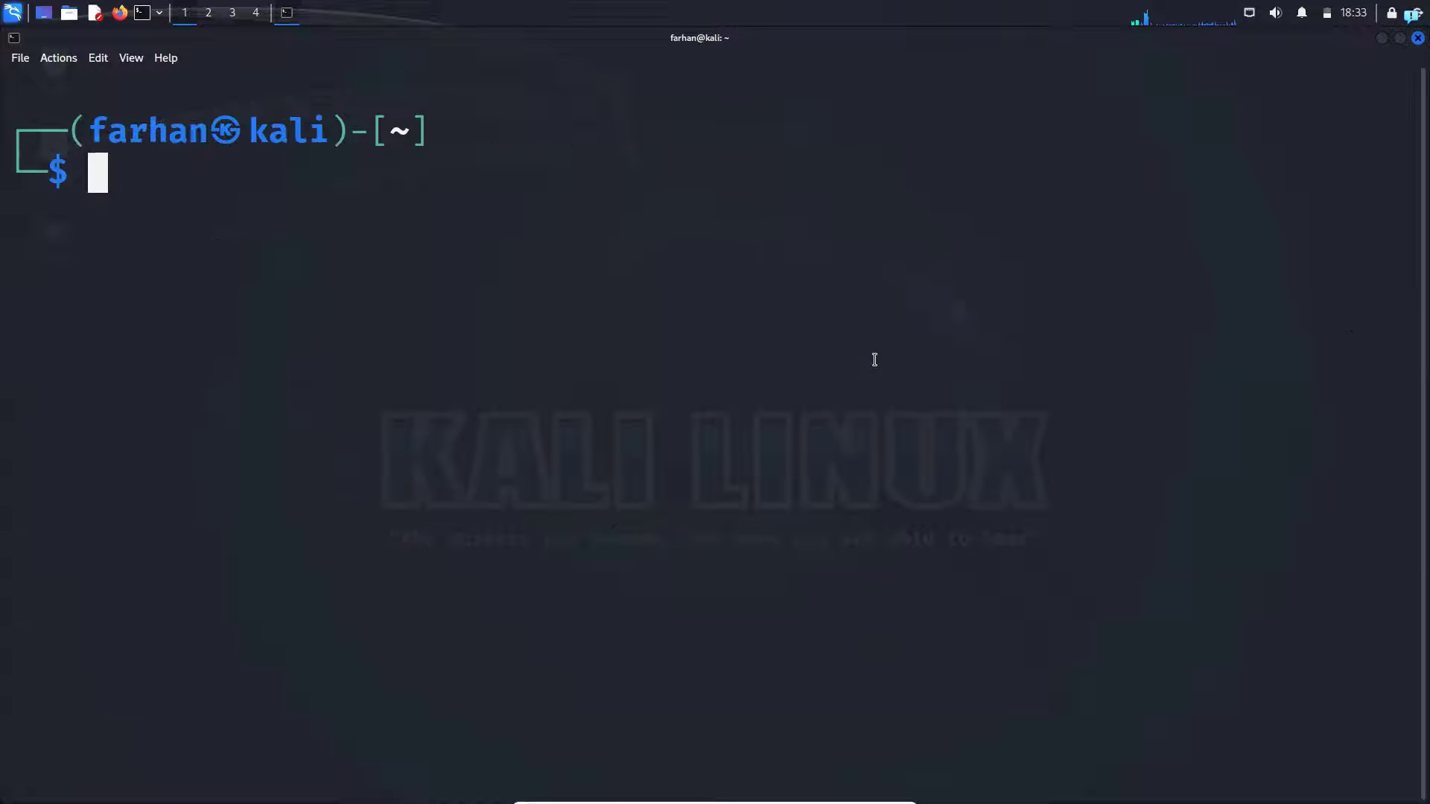
Run sudo usermod -aG docker $USER to add the current user to the docker group
{"action": "type", "text": "sudo systemctl status docker"}
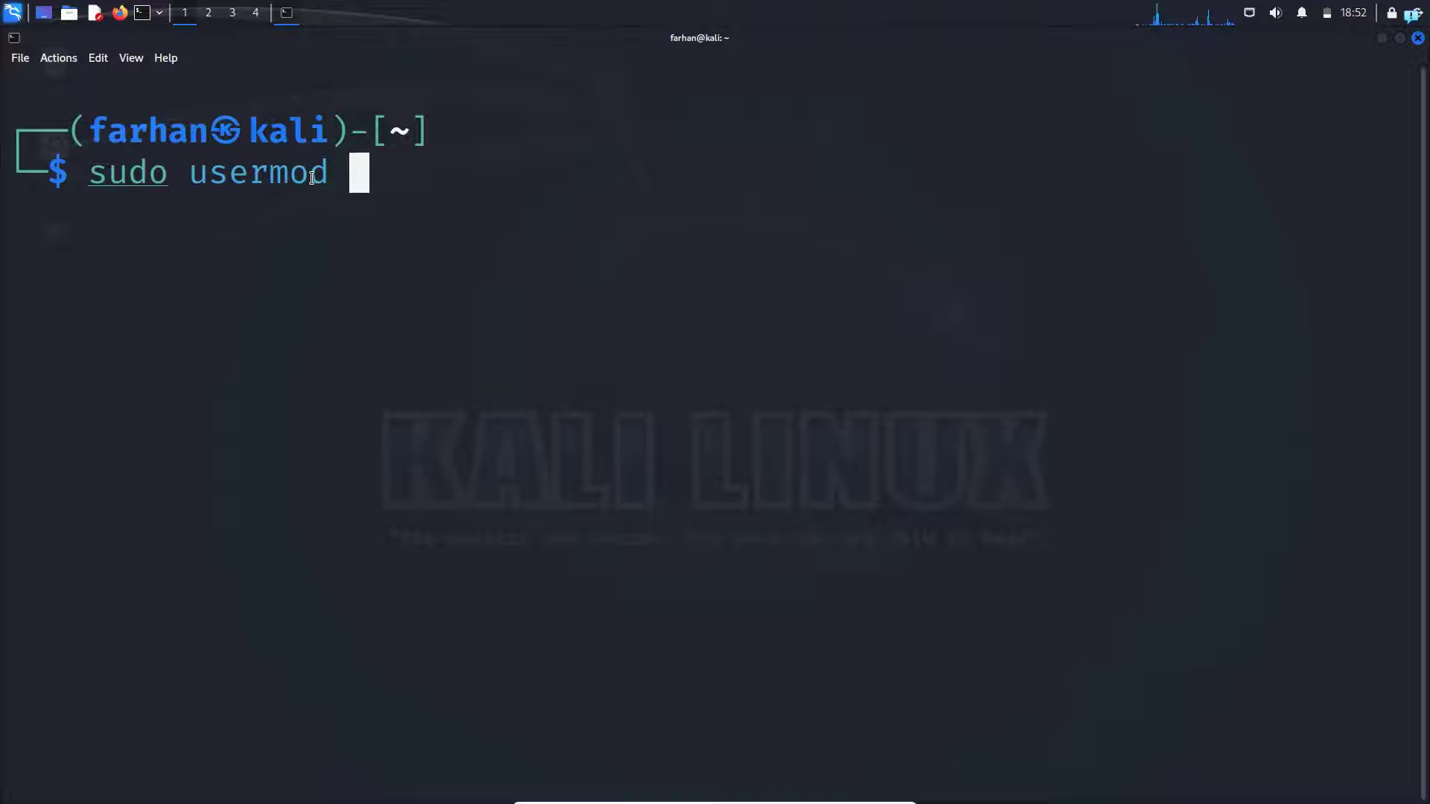
{"action": "type", "text": "-aG"}
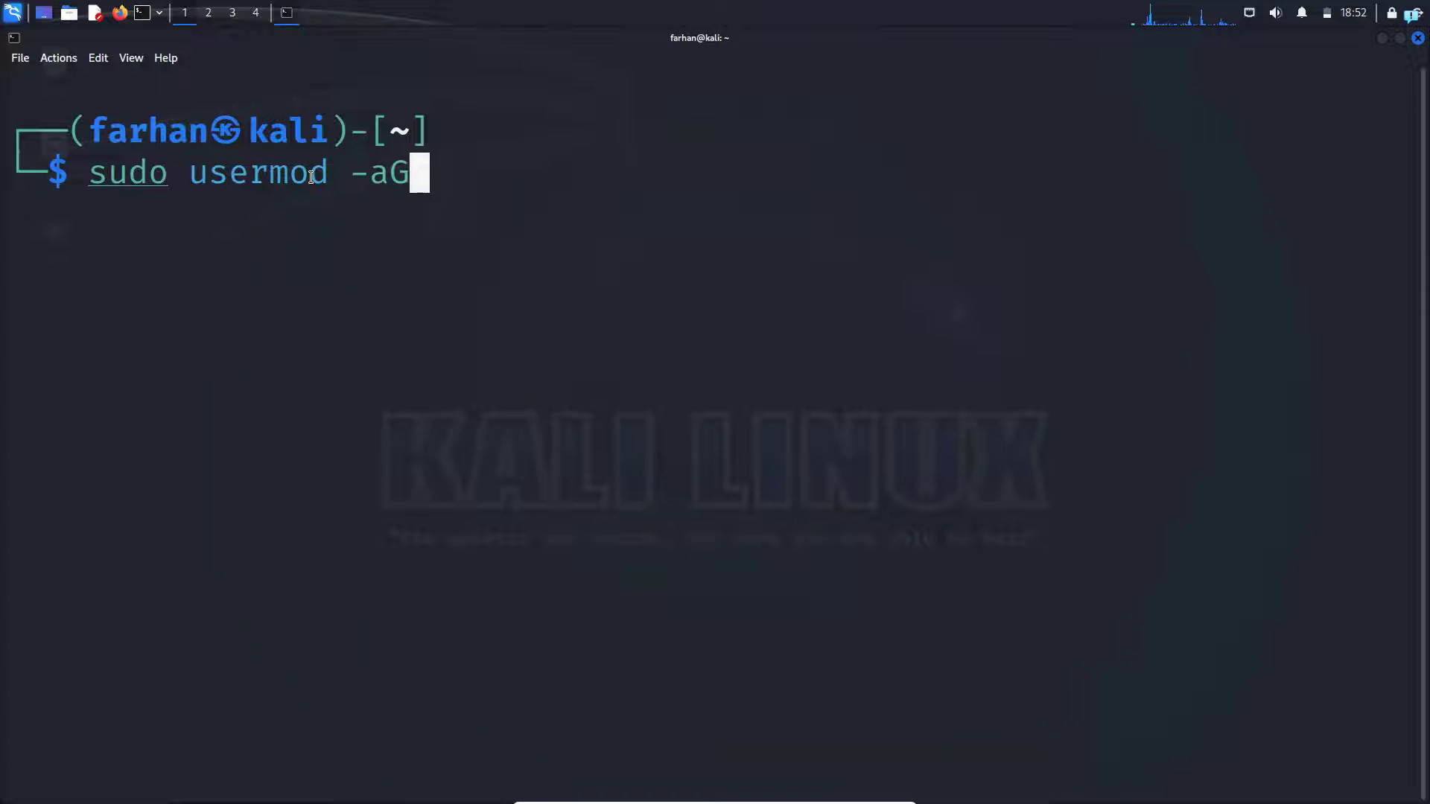
{"action": "type", "text": "docker $USER"}
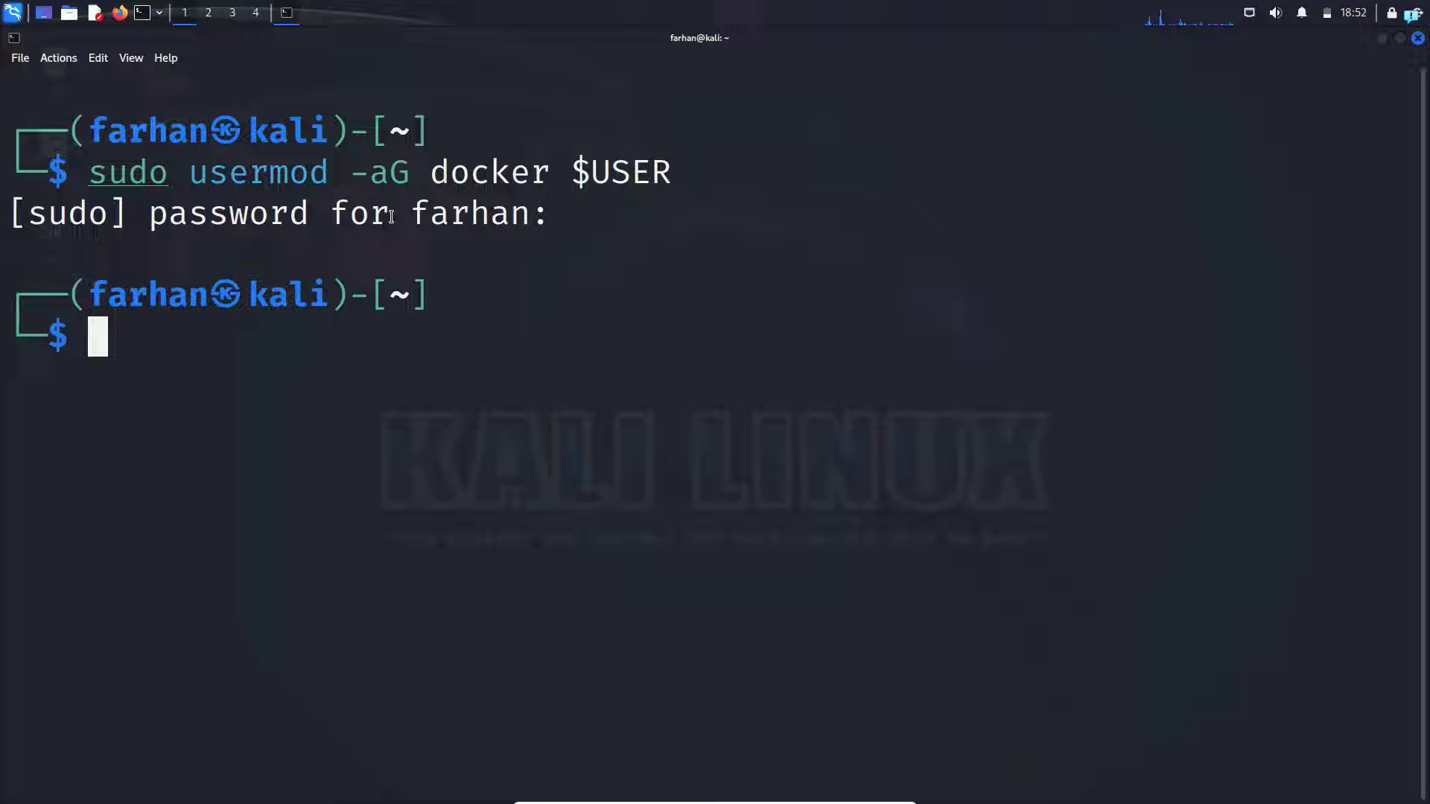
{"action": "mouse_move", "coordinate": [450, 360]}
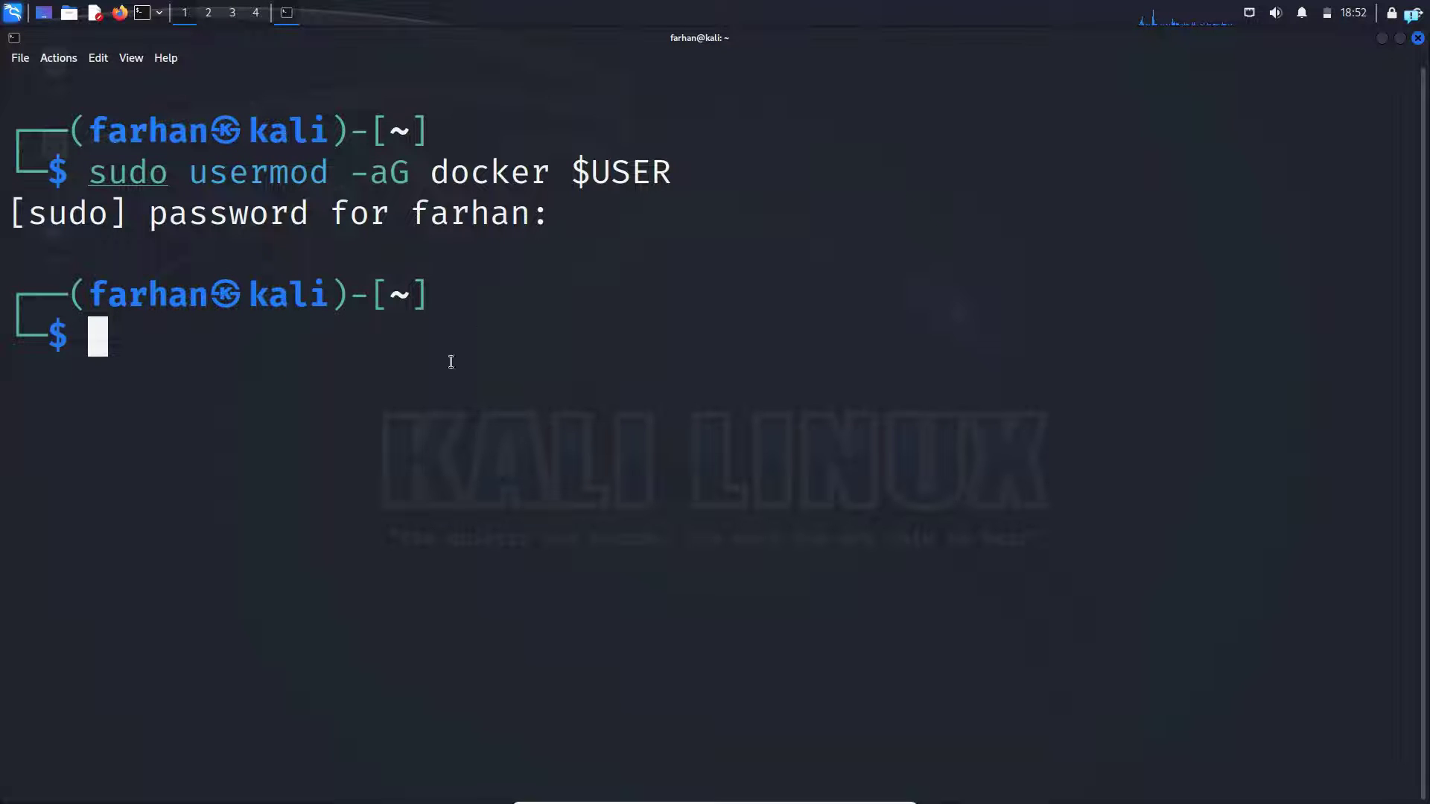
{"action": "mouse_move", "coordinate": [417, 330]}
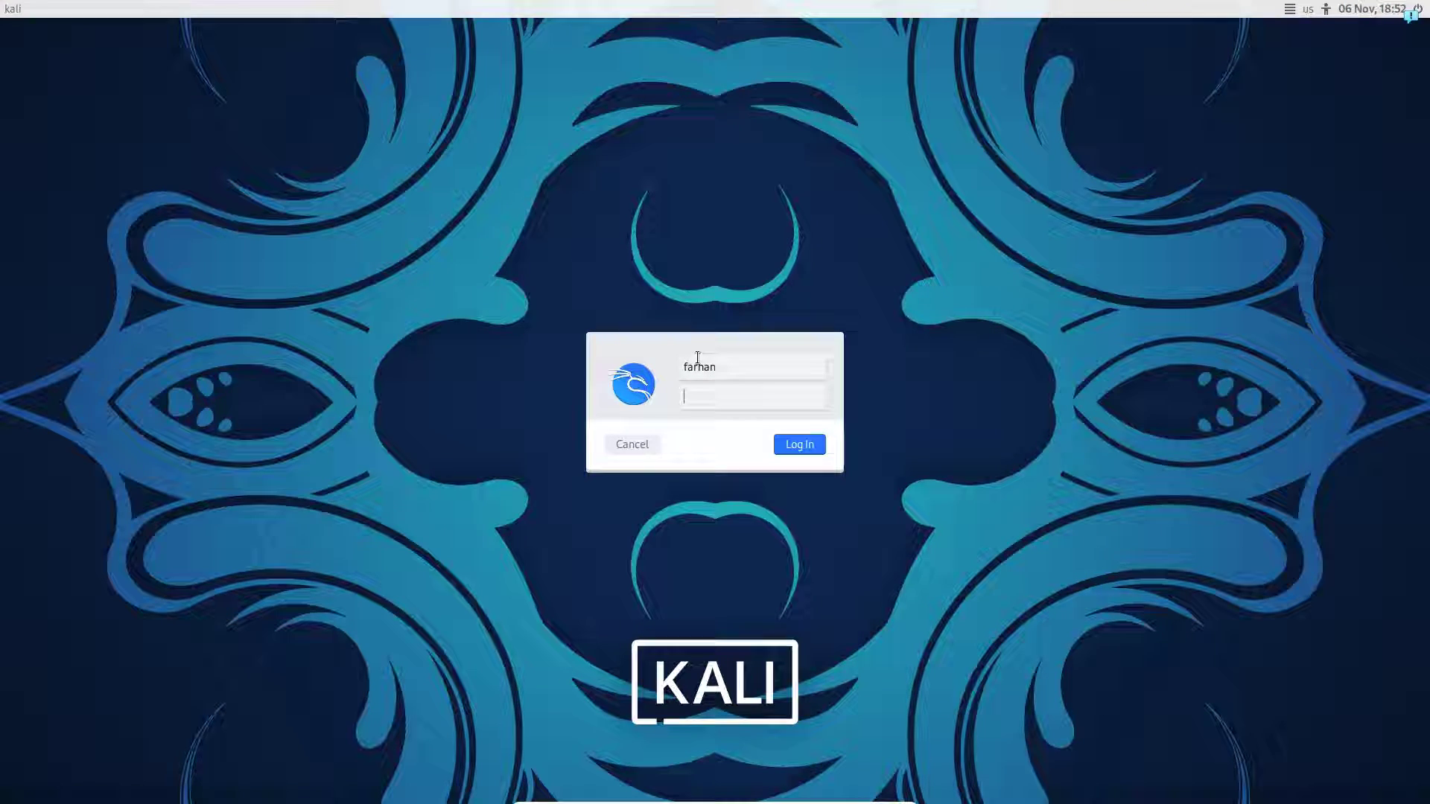
Enter the account password on the Kali login dialog and sign back in
{"action": "left_click", "coordinate": [798, 444]}
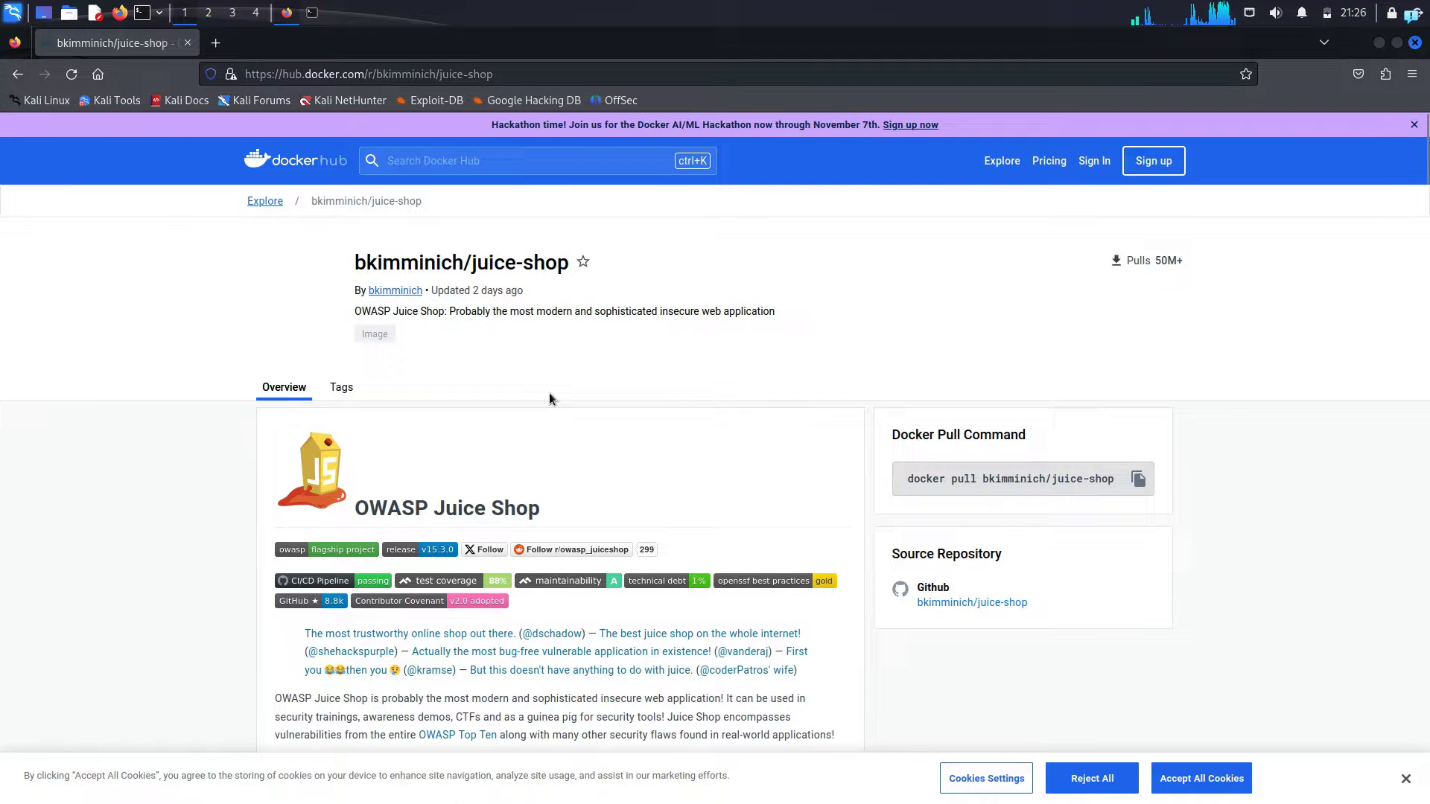
Scroll the bkimminich/juice-shop Docker Hub page down to its Docker Container instructions
{"action": "scroll", "scroll_direction": "down", "scroll_amount": 3}
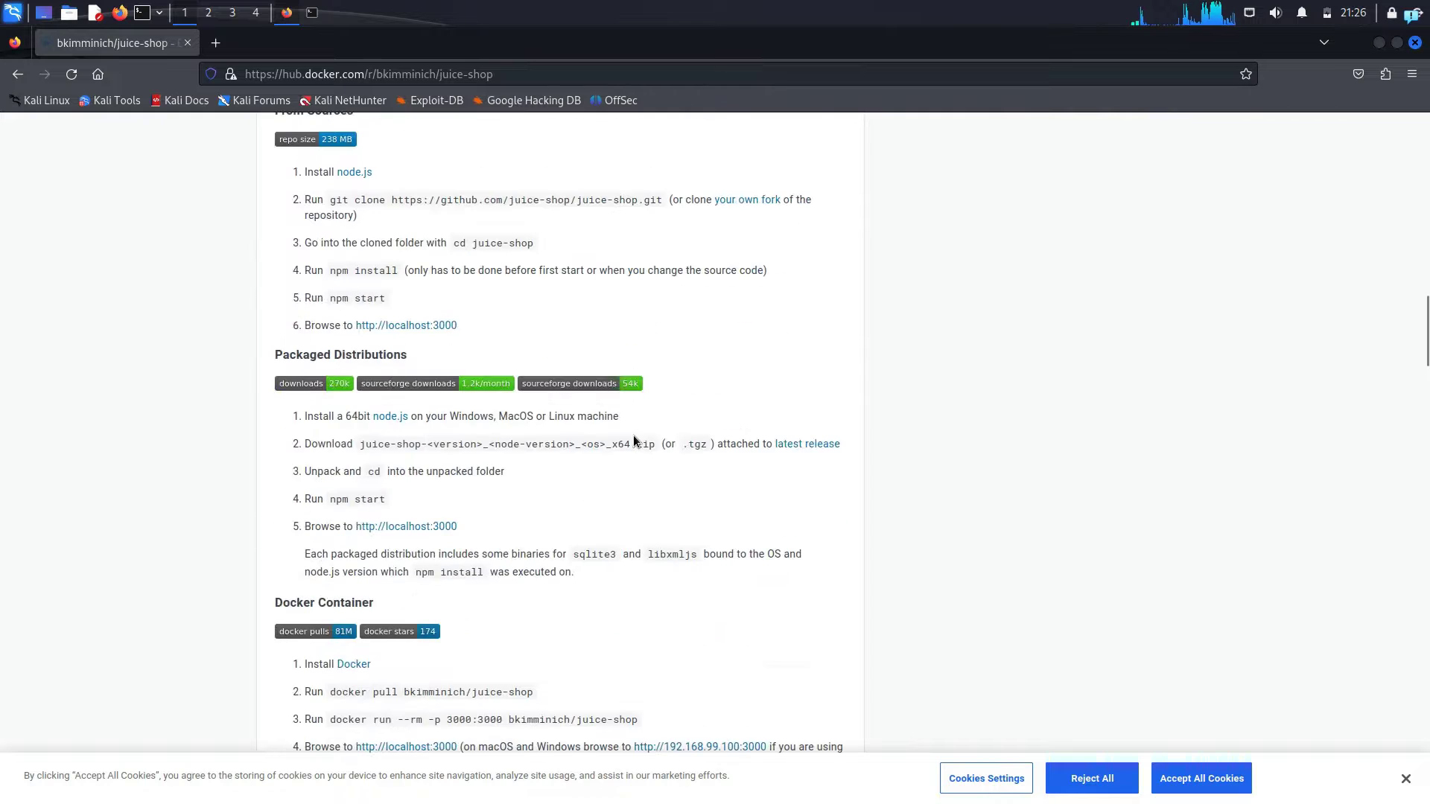
{"action": "scroll", "scroll_direction": "down", "scroll_amount": 3}
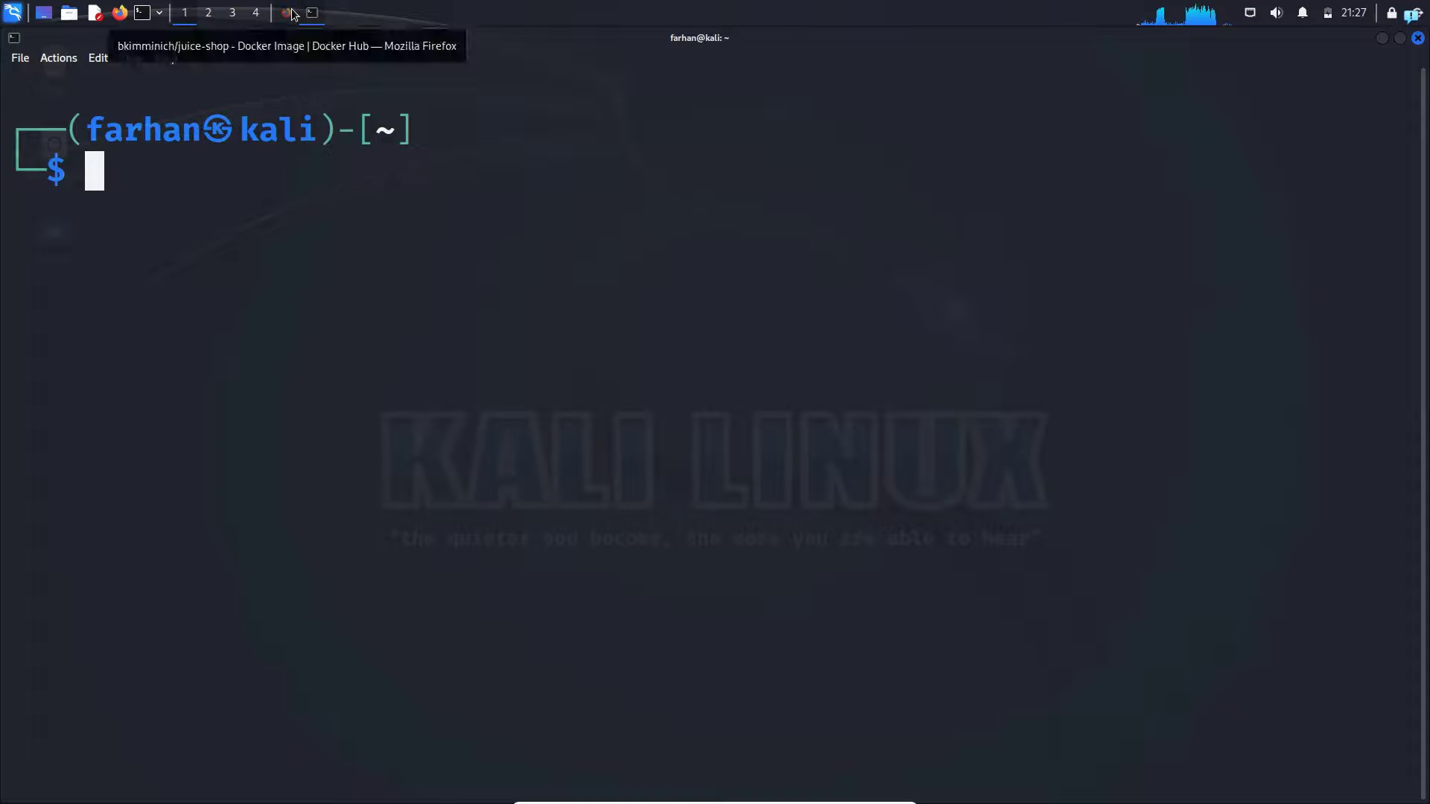
Paste the copied Juice Shop docker run command into the terminal and run it
{"action": "left_click", "coordinate": [291, 14]}
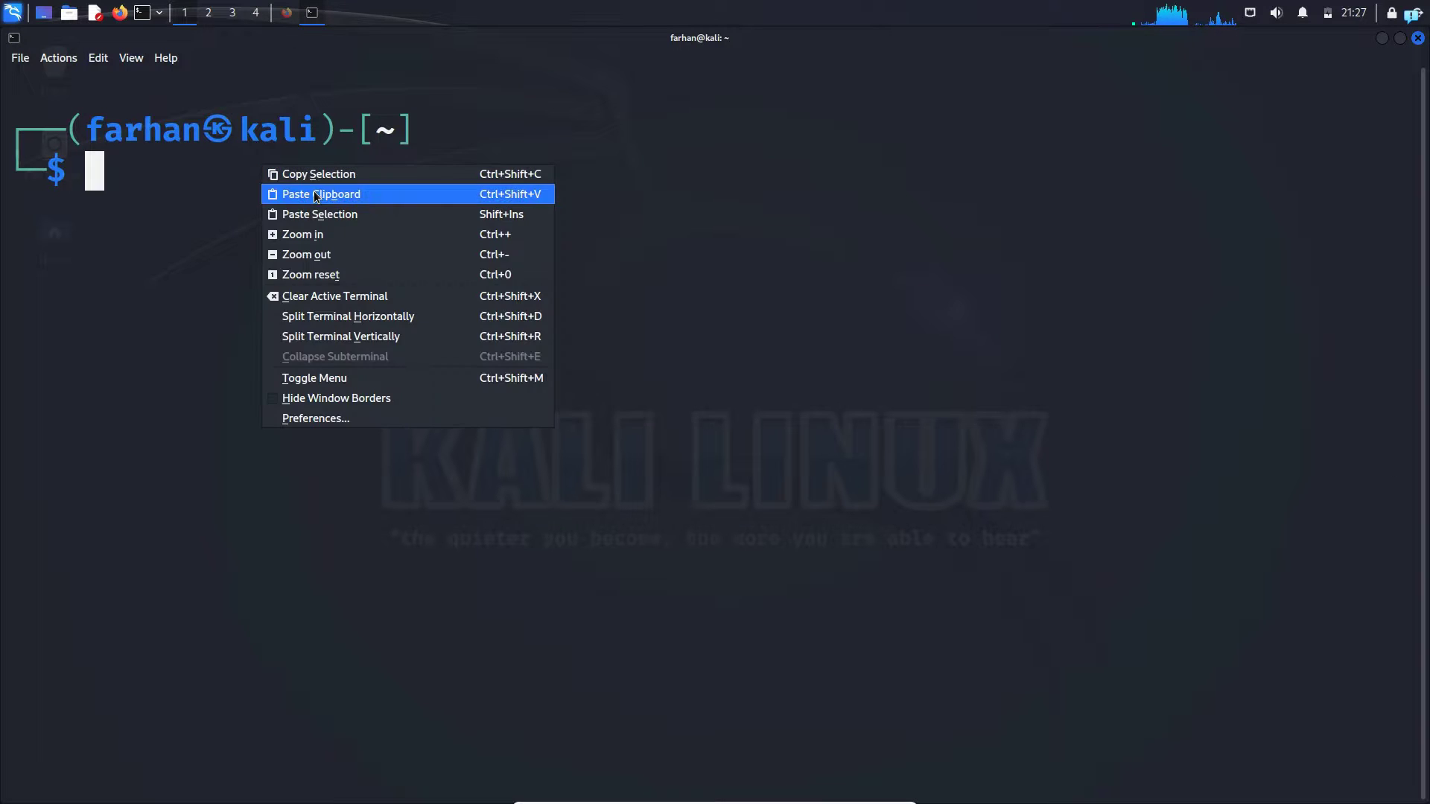
{"action": "left_click", "coordinate": [321, 193]}
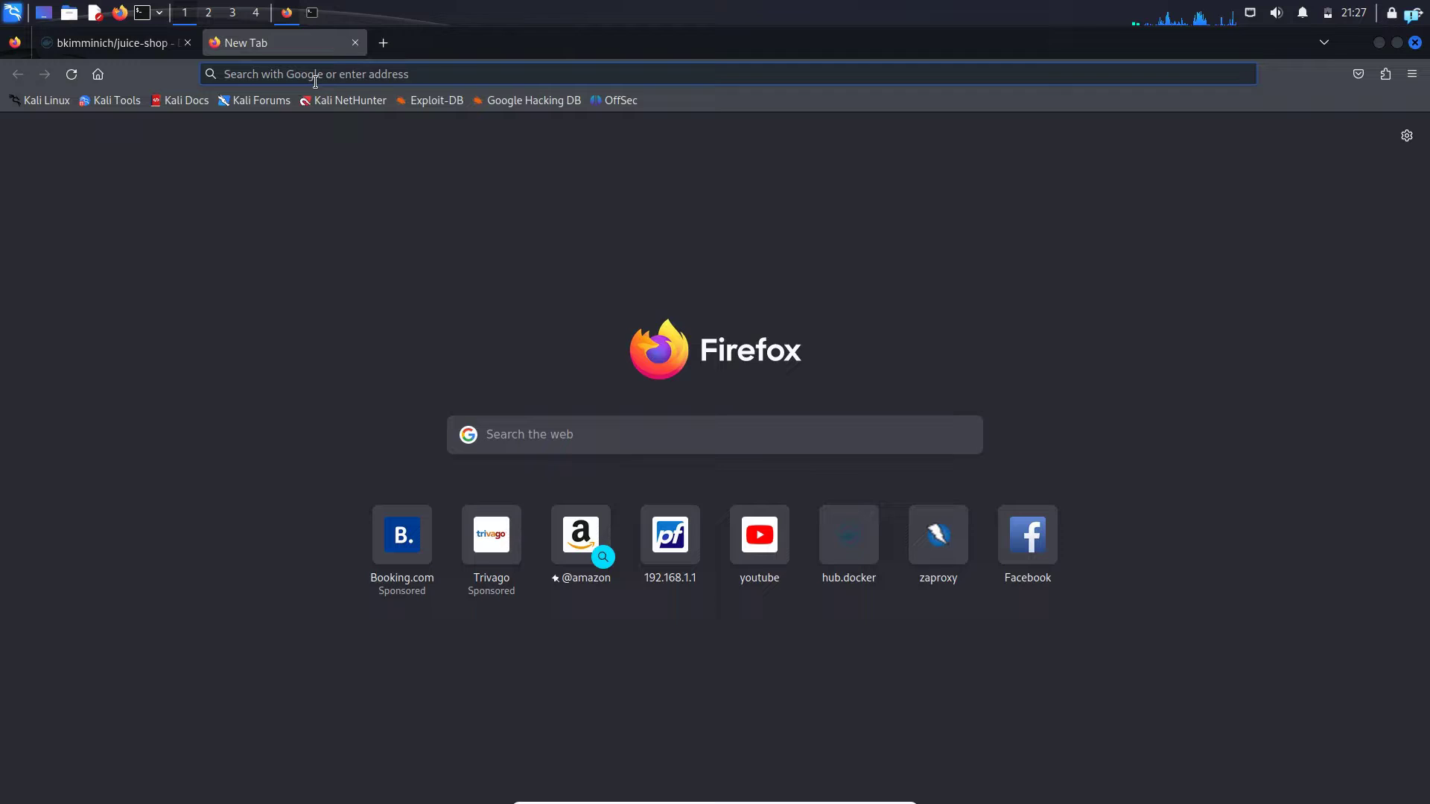
Load localhost:3000 in the address bar to show the OWASP Juice Shop products page
{"action": "type", "text": "localhost:3000/#/"}
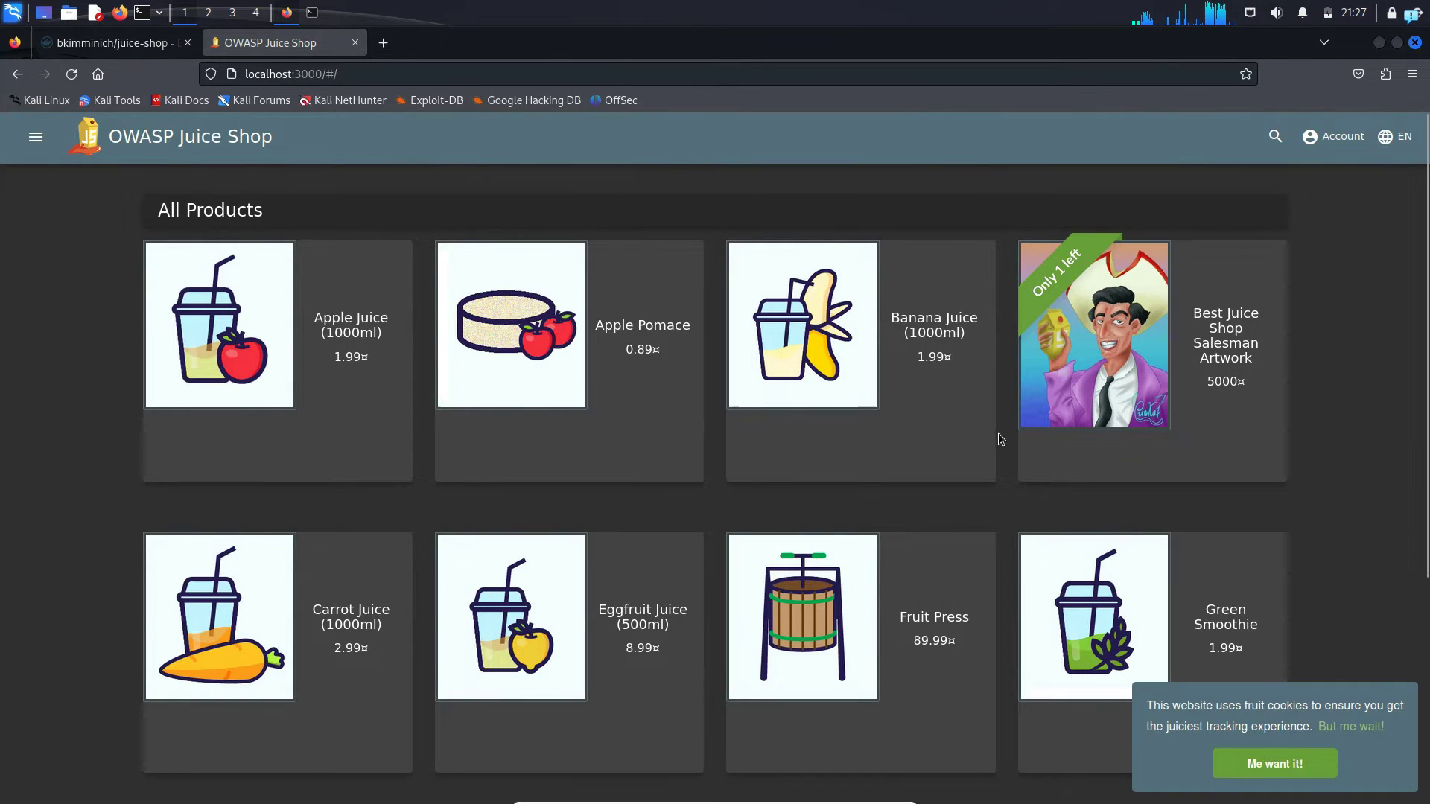
{"action": "mouse_move", "coordinate": [951, 427]}
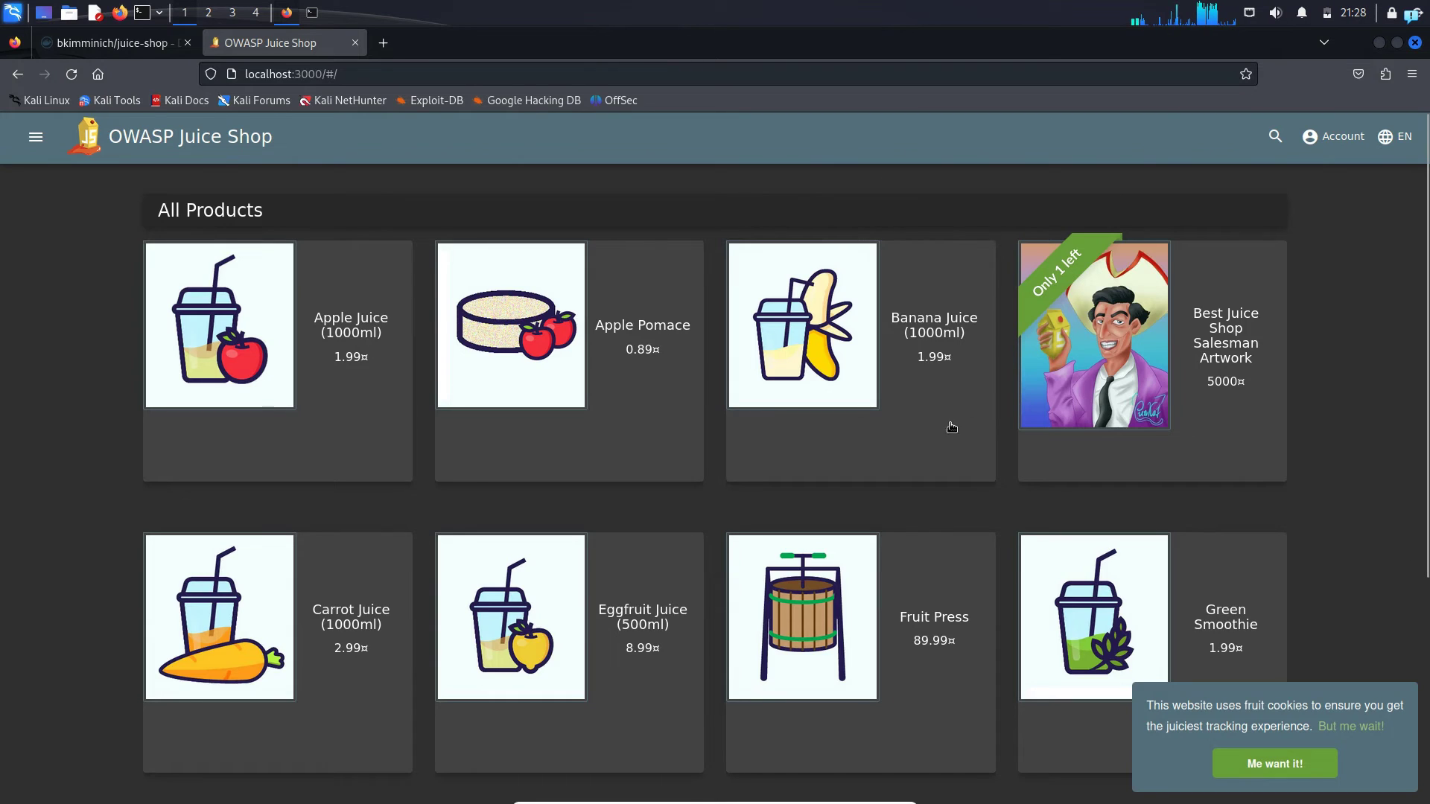